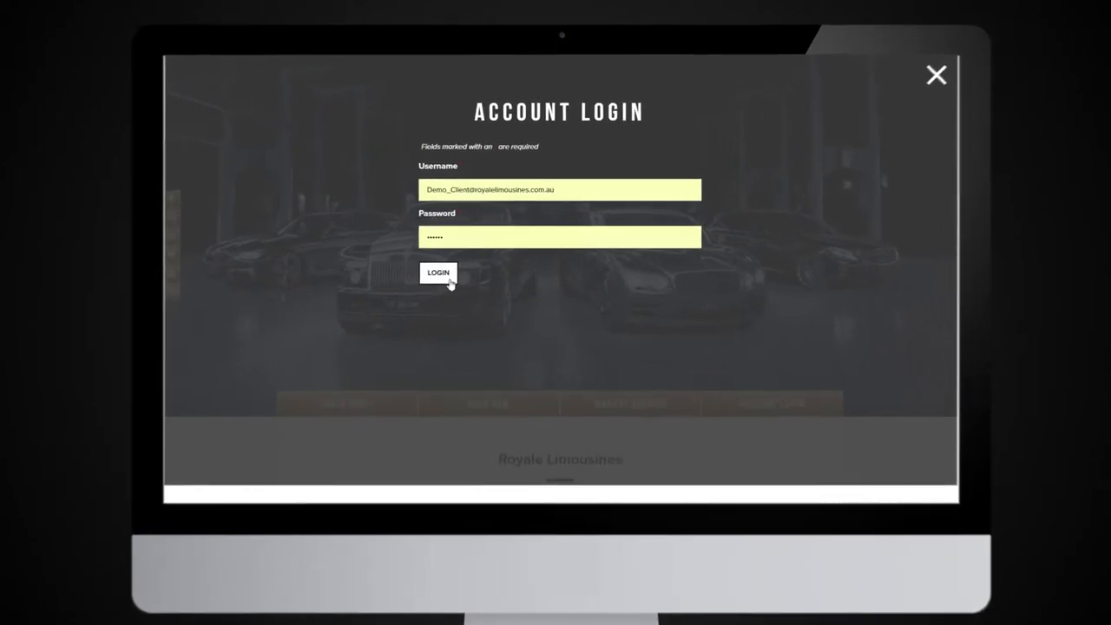
Sign in with the test account so the My Jobs list of upcoming bookings loads
left_click(437, 270)
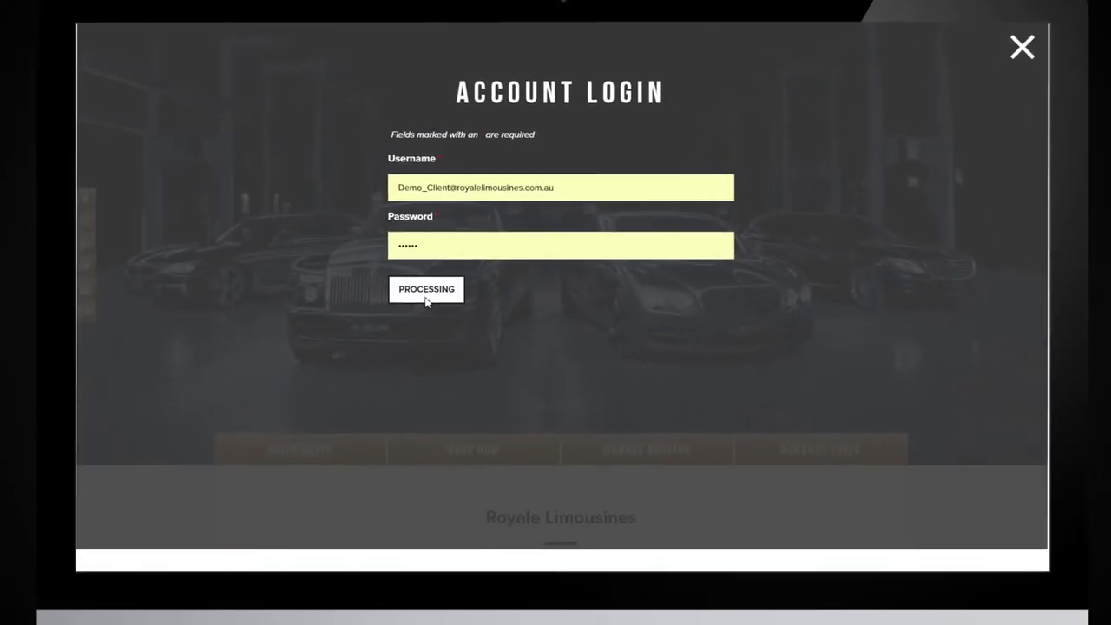
left_click(426, 288)
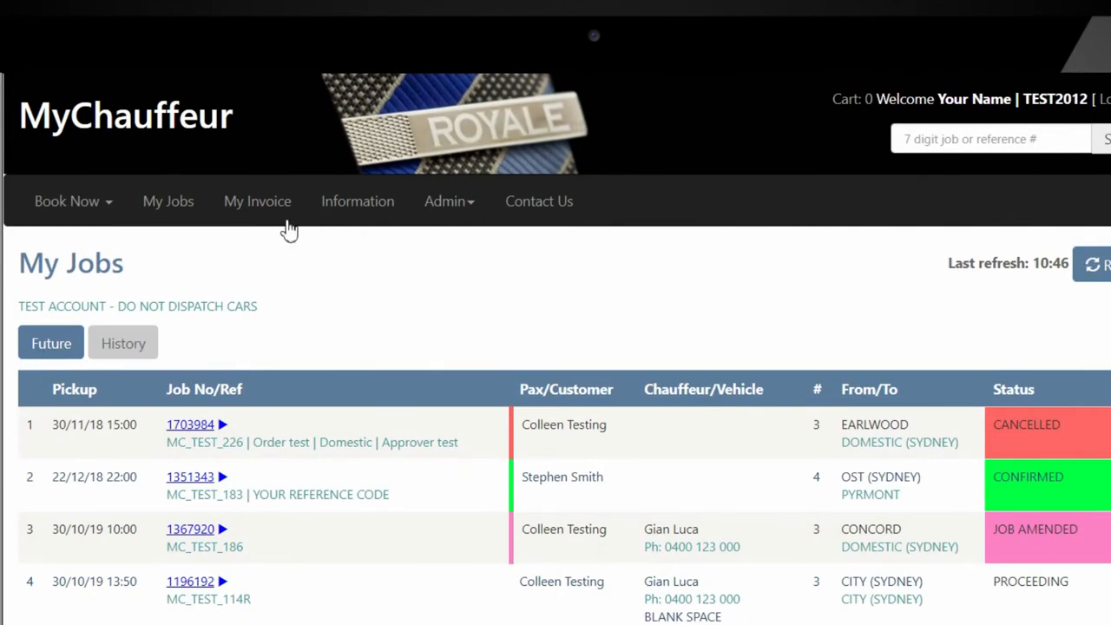
Show My Invoice, listing invoices 00061751 and 00061755 from the last six months
left_click(257, 202)
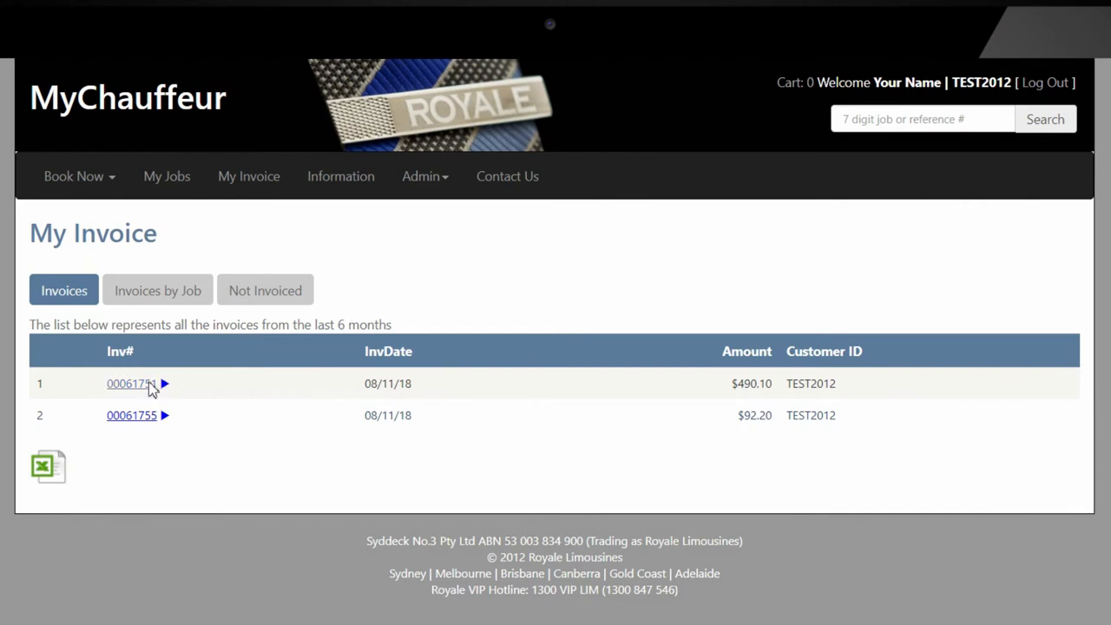
View invoice 00061751's breakdown, then job 1698319's full details with its Brisbane airport pickup
left_click(128, 384)
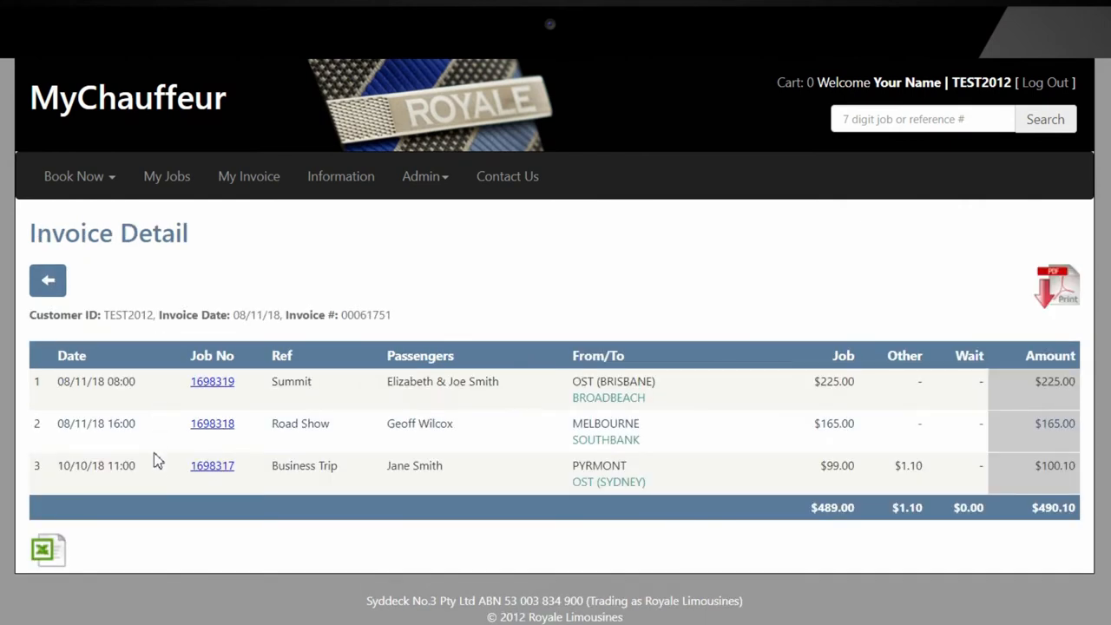
mouse_move(166, 526)
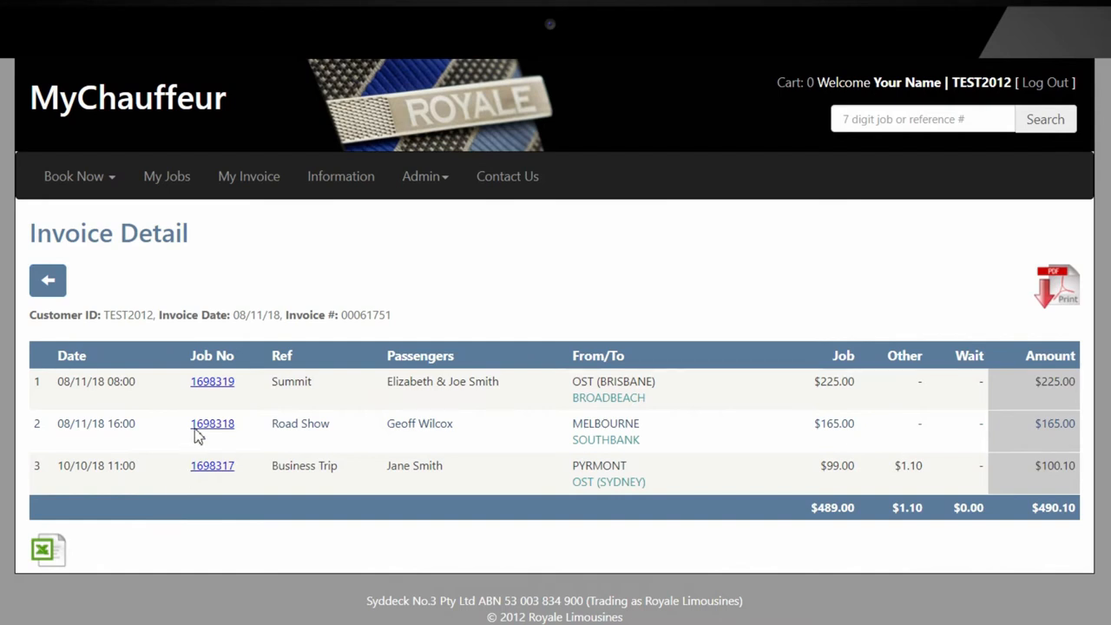
left_click(212, 382)
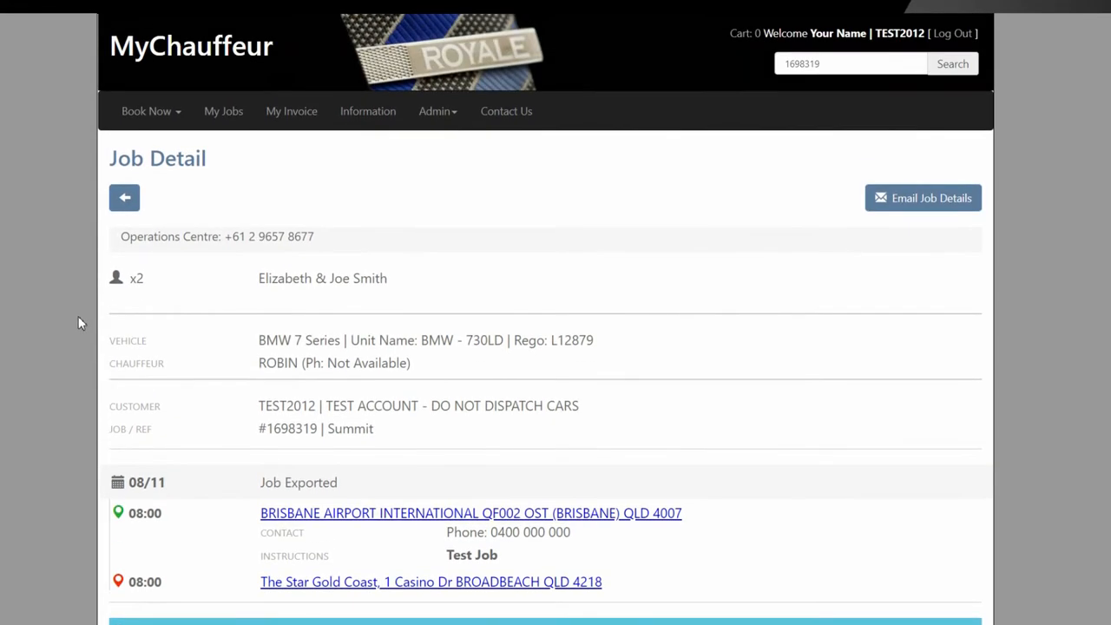
Return to invoice 00061751's breakdown of three jobs totalling $490.10
left_click(125, 198)
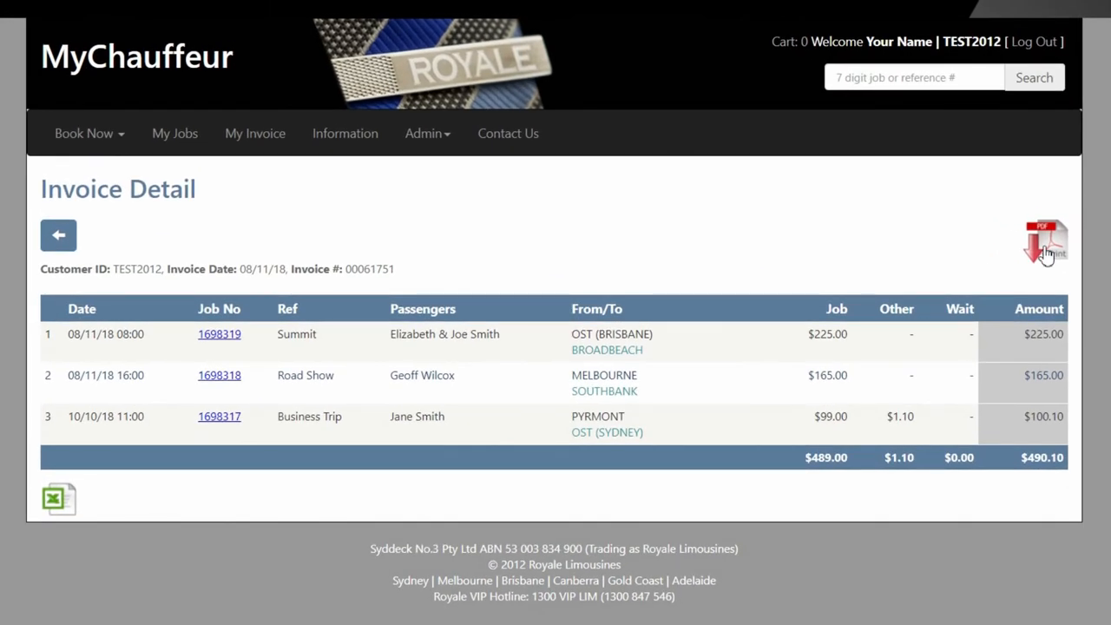
mouse_move(1044, 243)
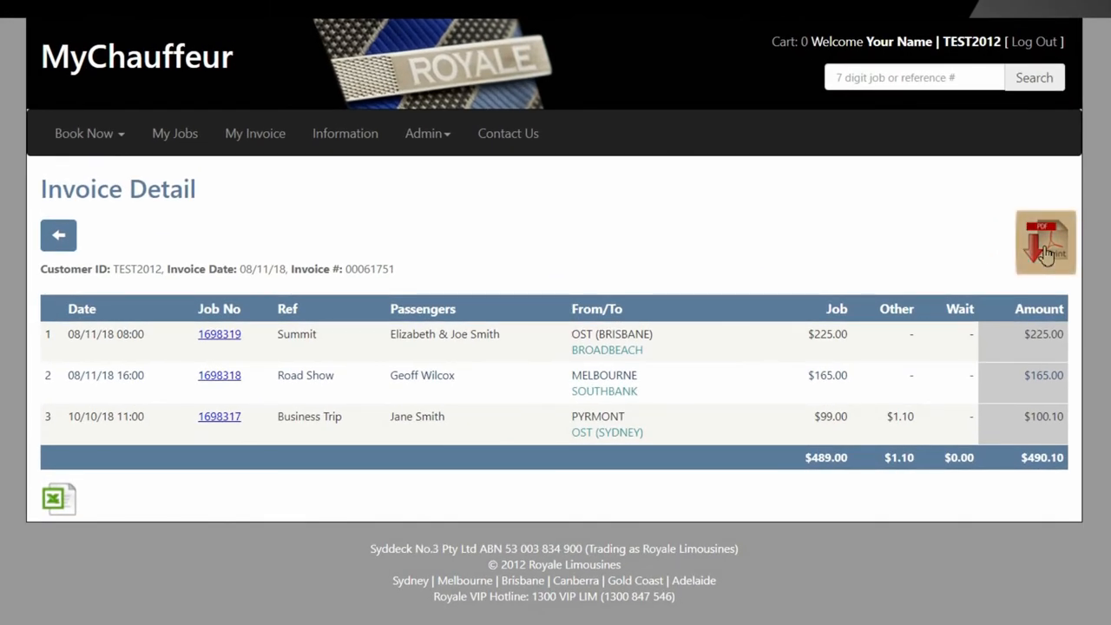
mouse_move(390, 459)
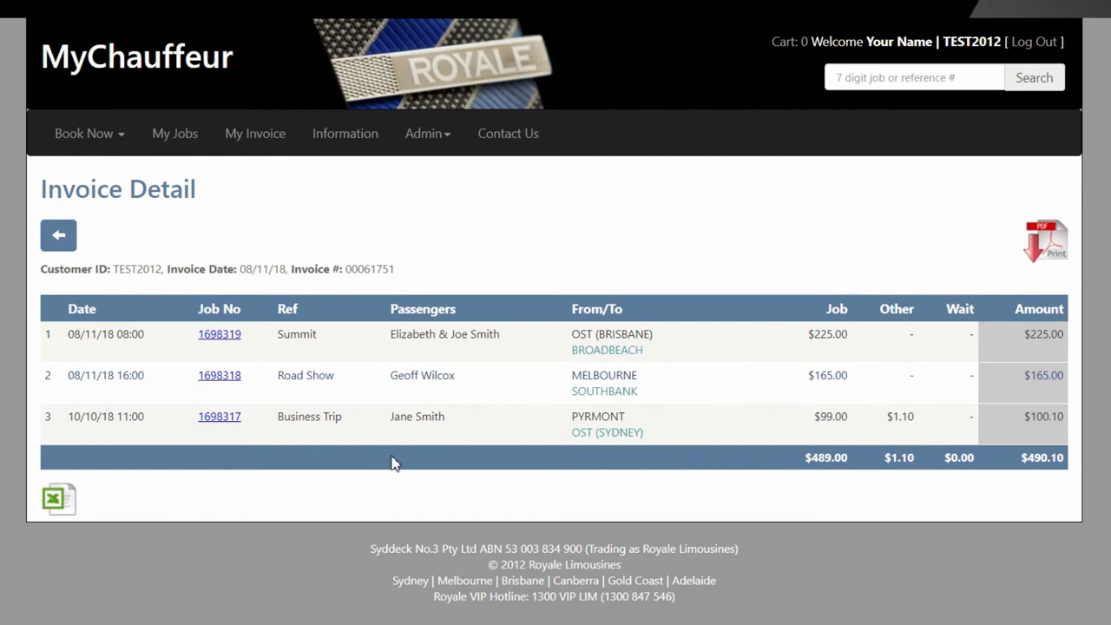
mouse_move(59, 496)
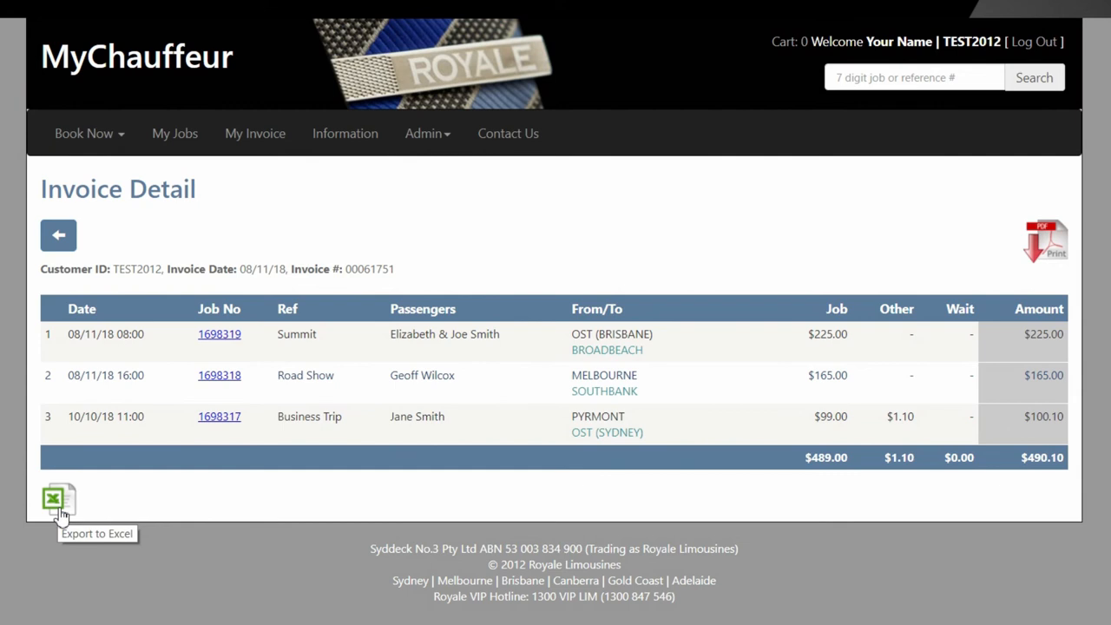
mouse_move(255, 132)
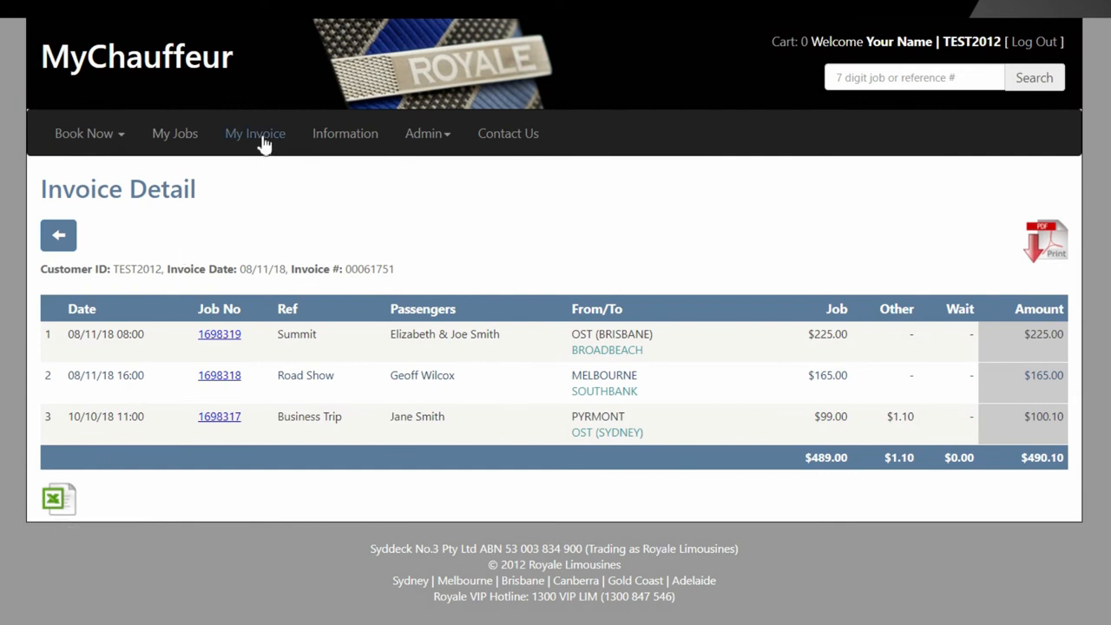
Review Invoices by Job for 14/11/2018–20/11/2018, then show the Contact Us addresses and enquiry form
left_click(255, 132)
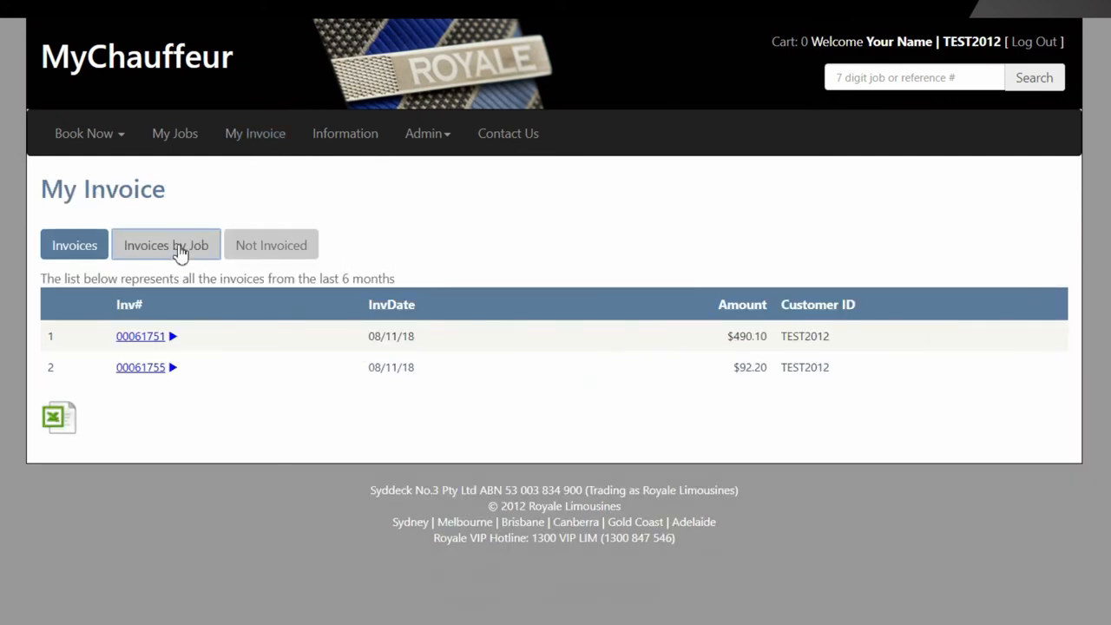
left_click(166, 245)
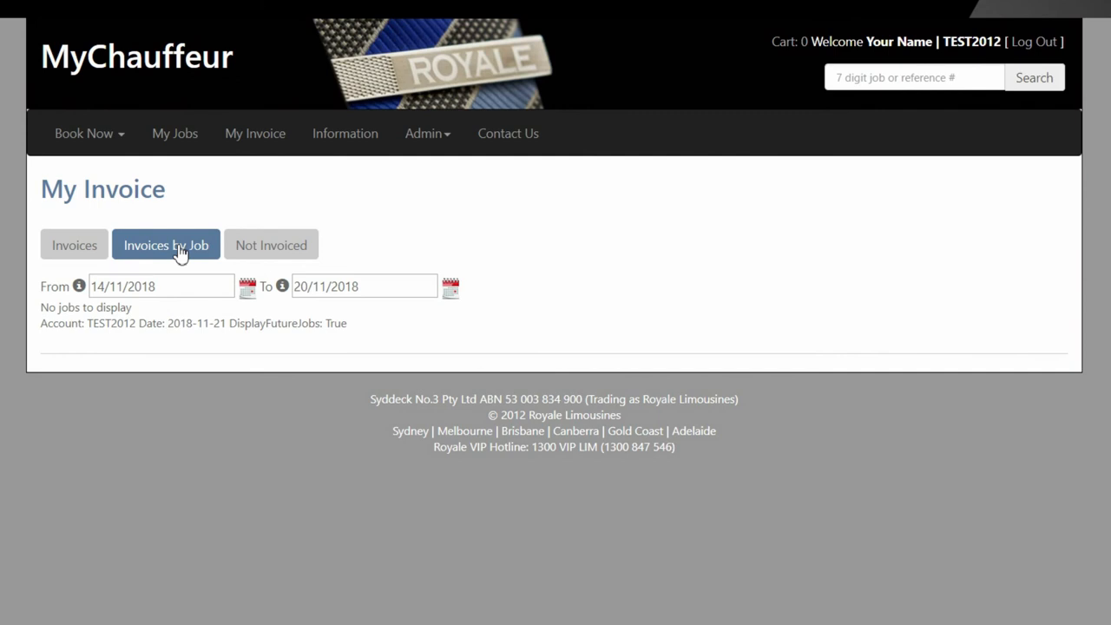
mouse_move(253, 131)
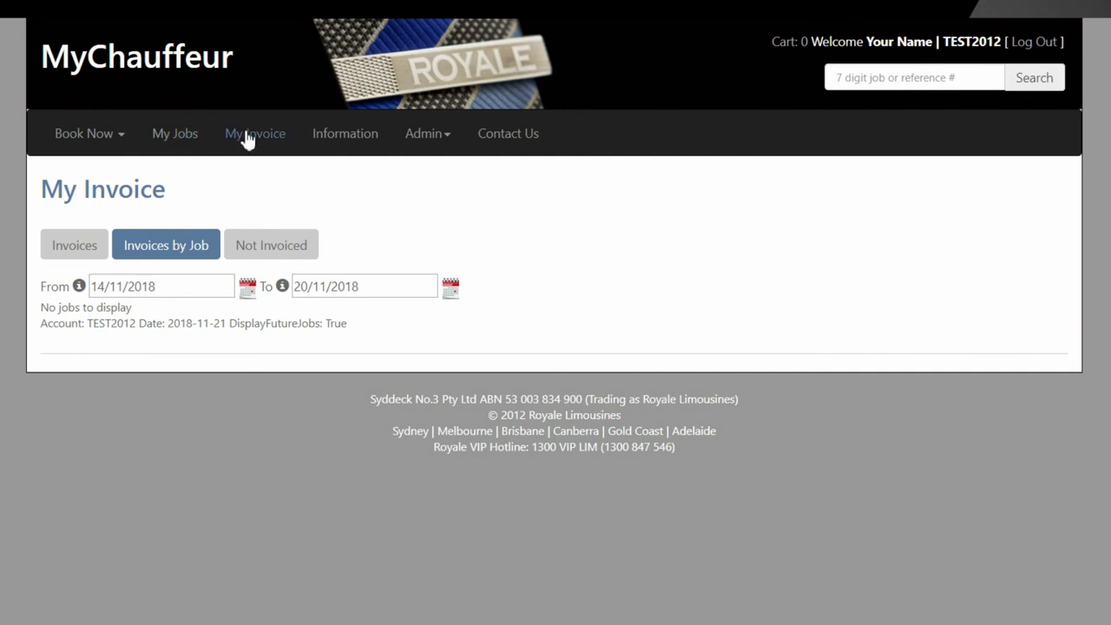
left_click(73, 244)
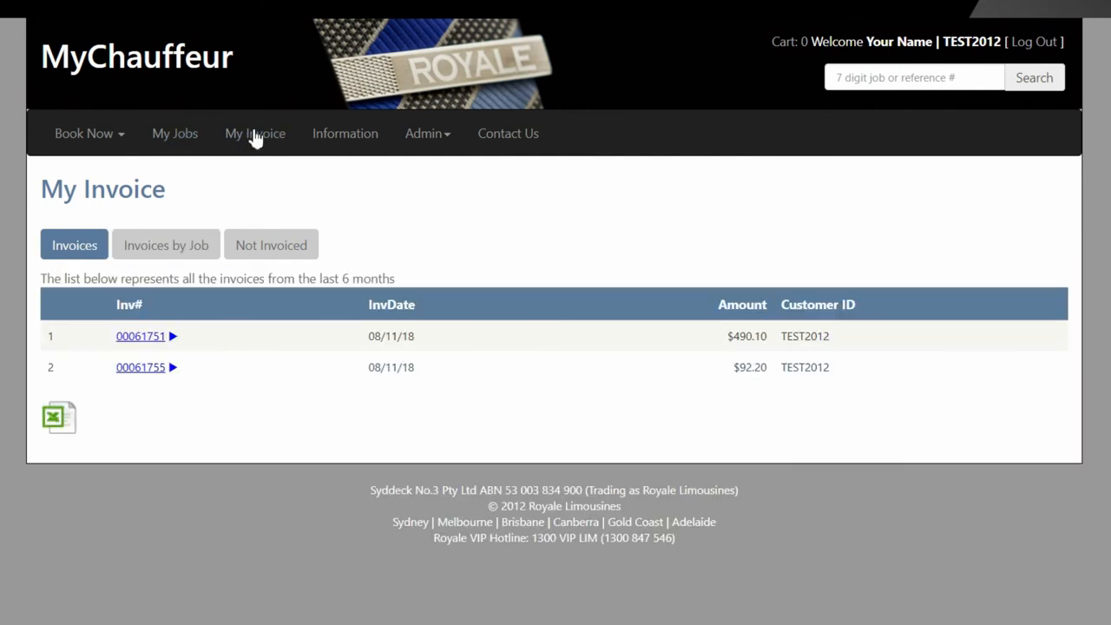
mouse_move(61, 416)
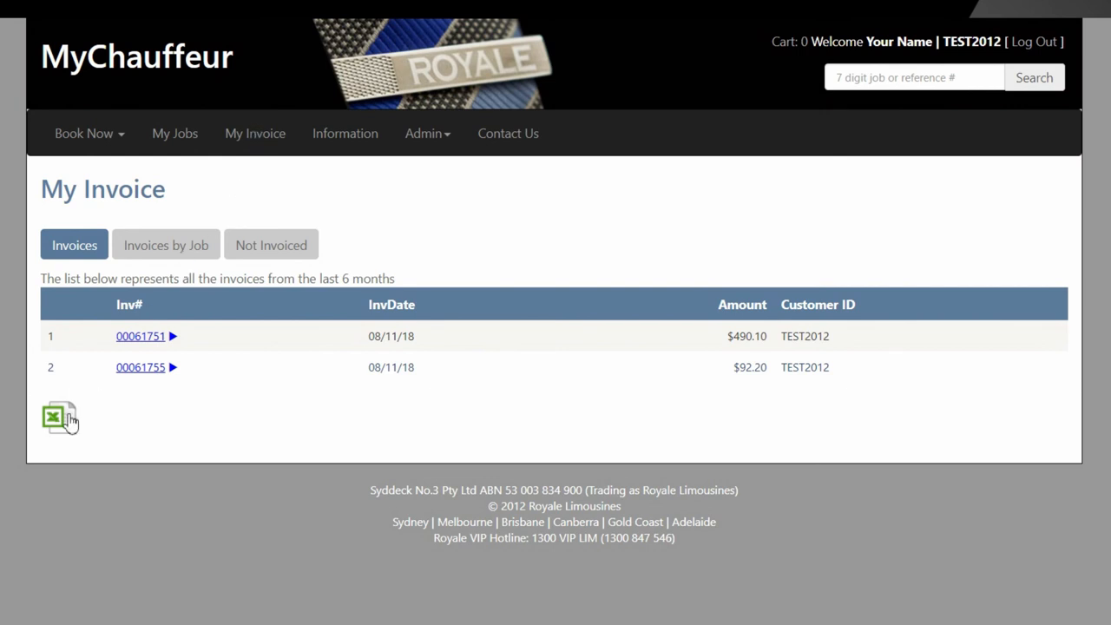
mouse_move(61, 416)
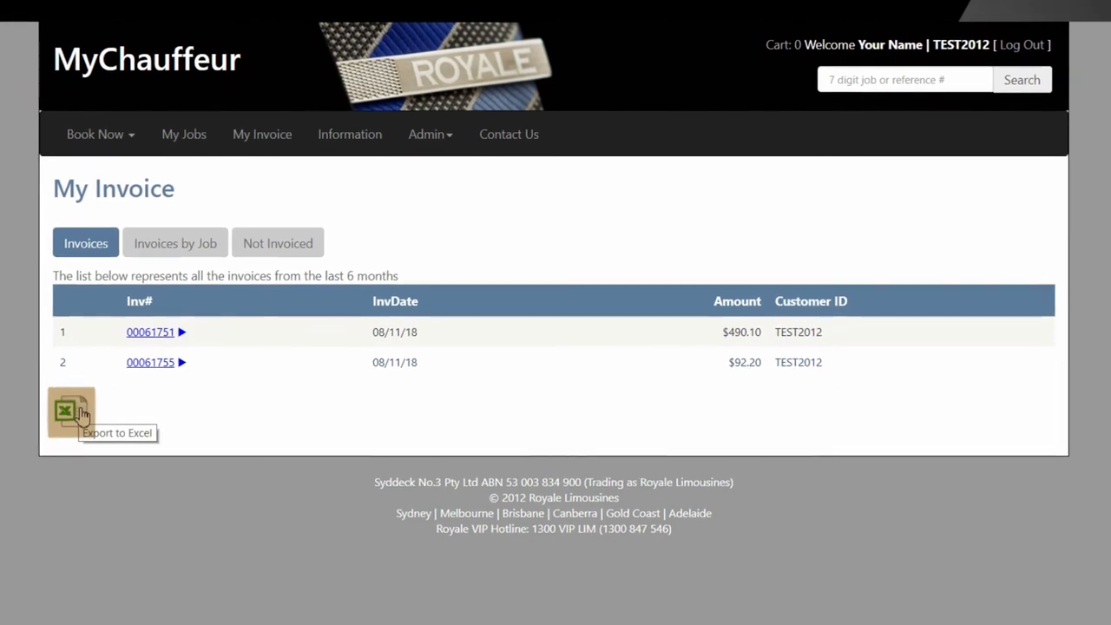
left_click(508, 134)
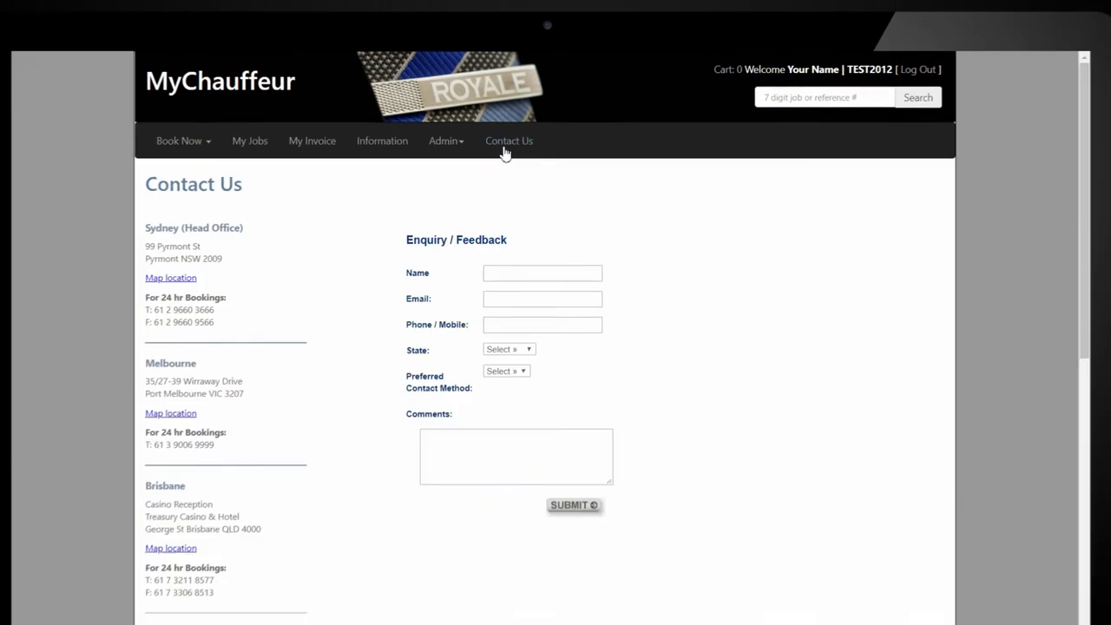